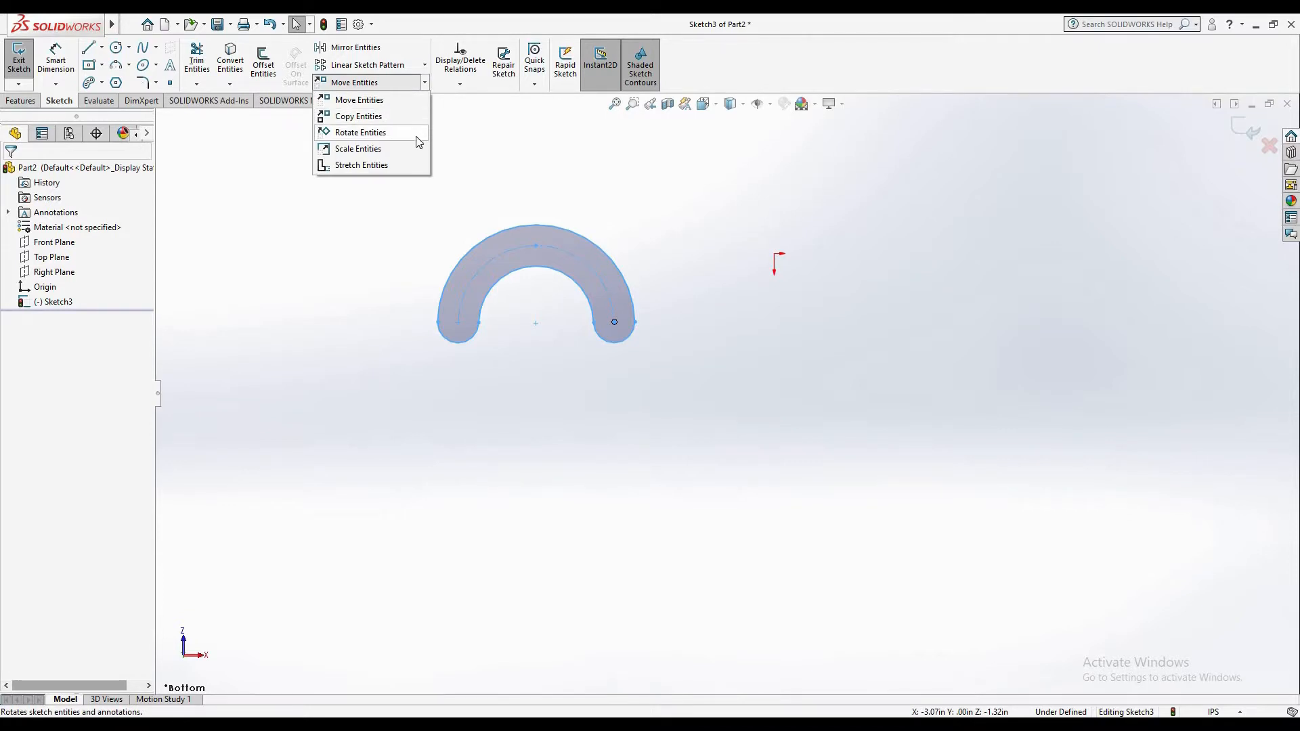
Start Rotate Entities with the arc slot (Slot1) selected as the entity to rotate
{"action": "left_click", "coordinate": [359, 133]}
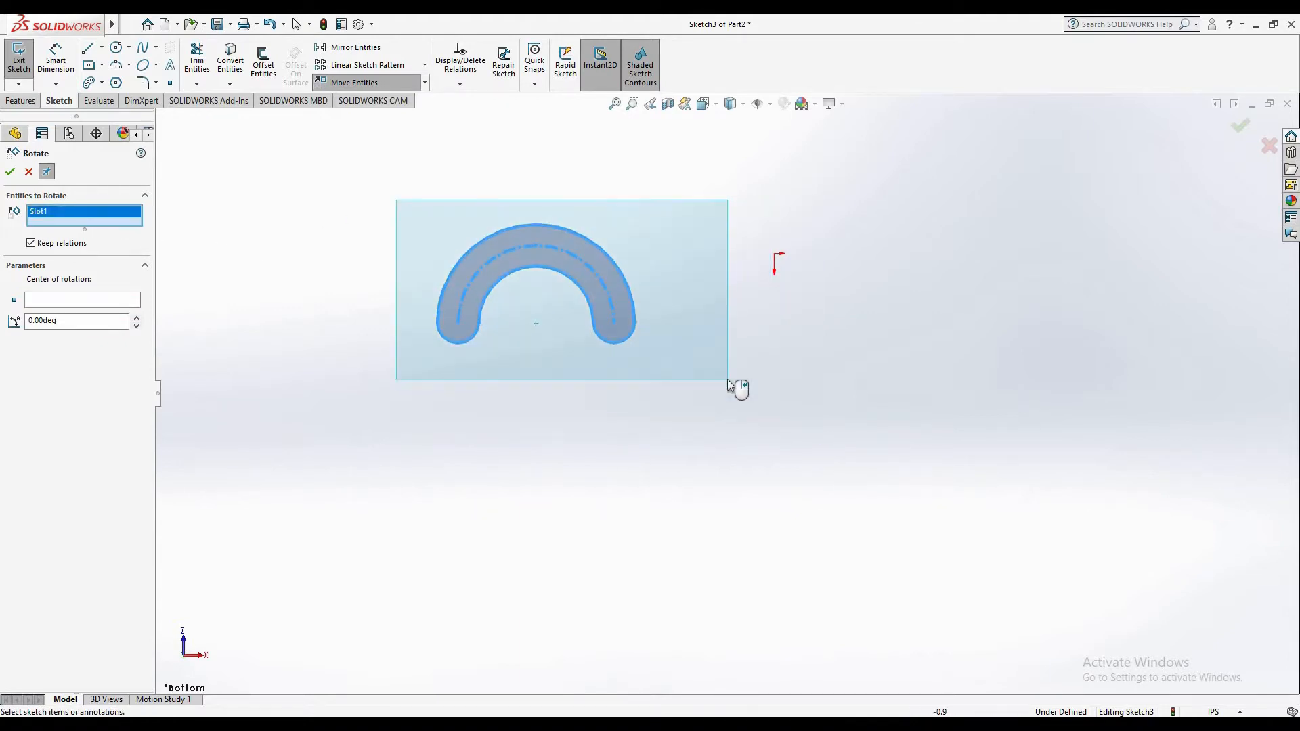
Turn off Keep relations and place the rotation centre at a point below the slot
{"action": "left_click", "coordinate": [30, 243]}
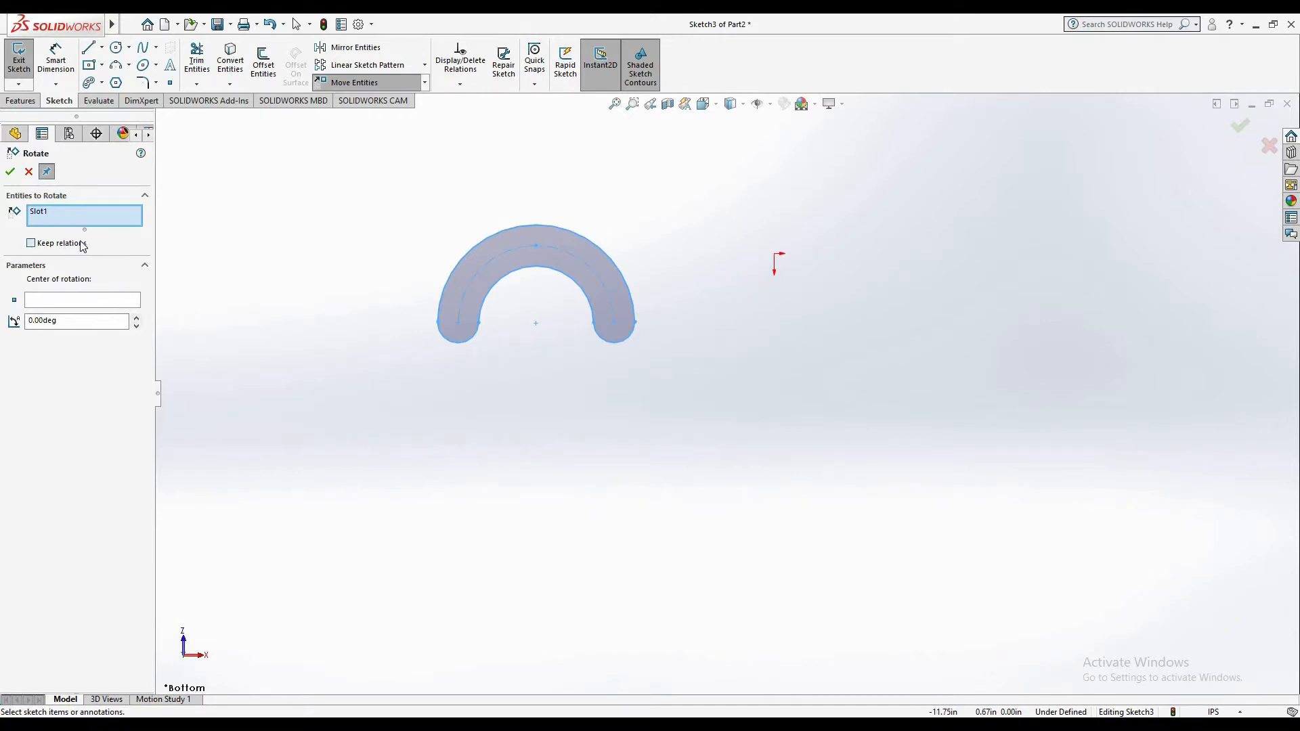
{"action": "left_click", "coordinate": [30, 243]}
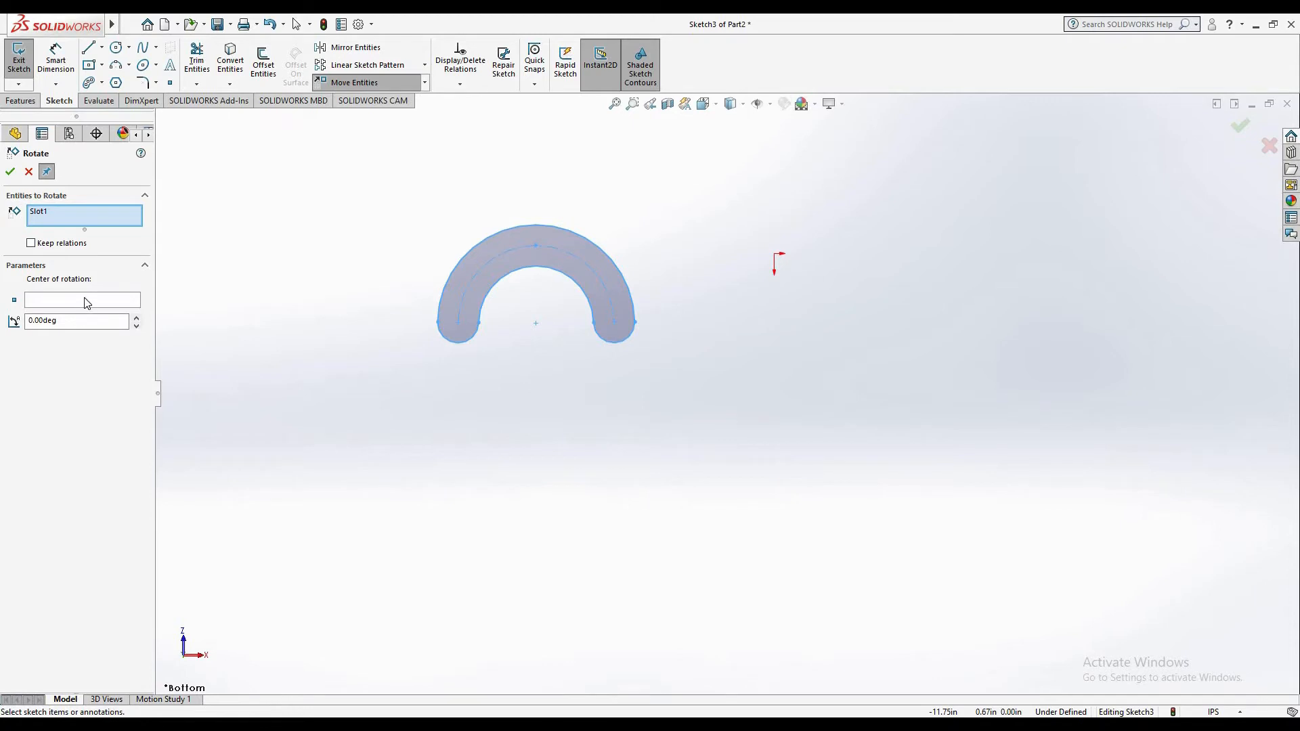
{"action": "left_click", "coordinate": [81, 300]}
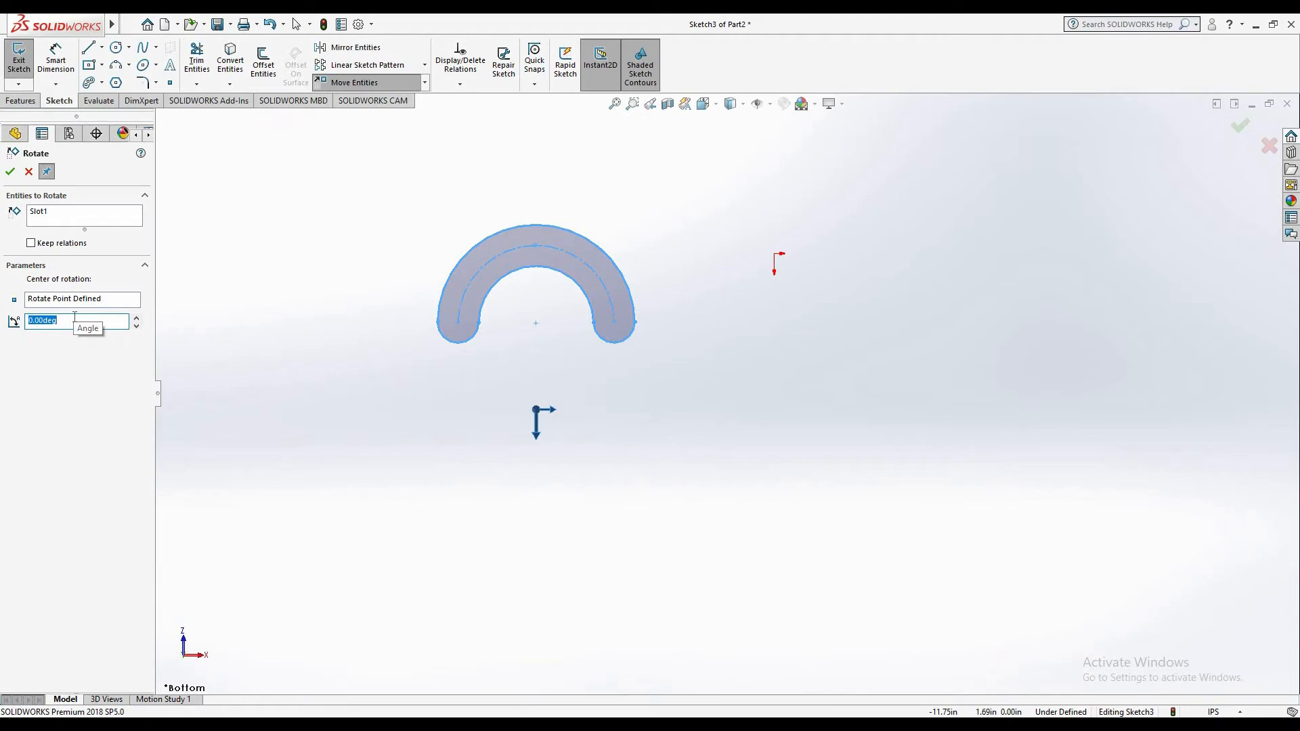
Rotate the slot 180° about that centre, flipping it into a U shape, and confirm
{"action": "type", "text": "18"}
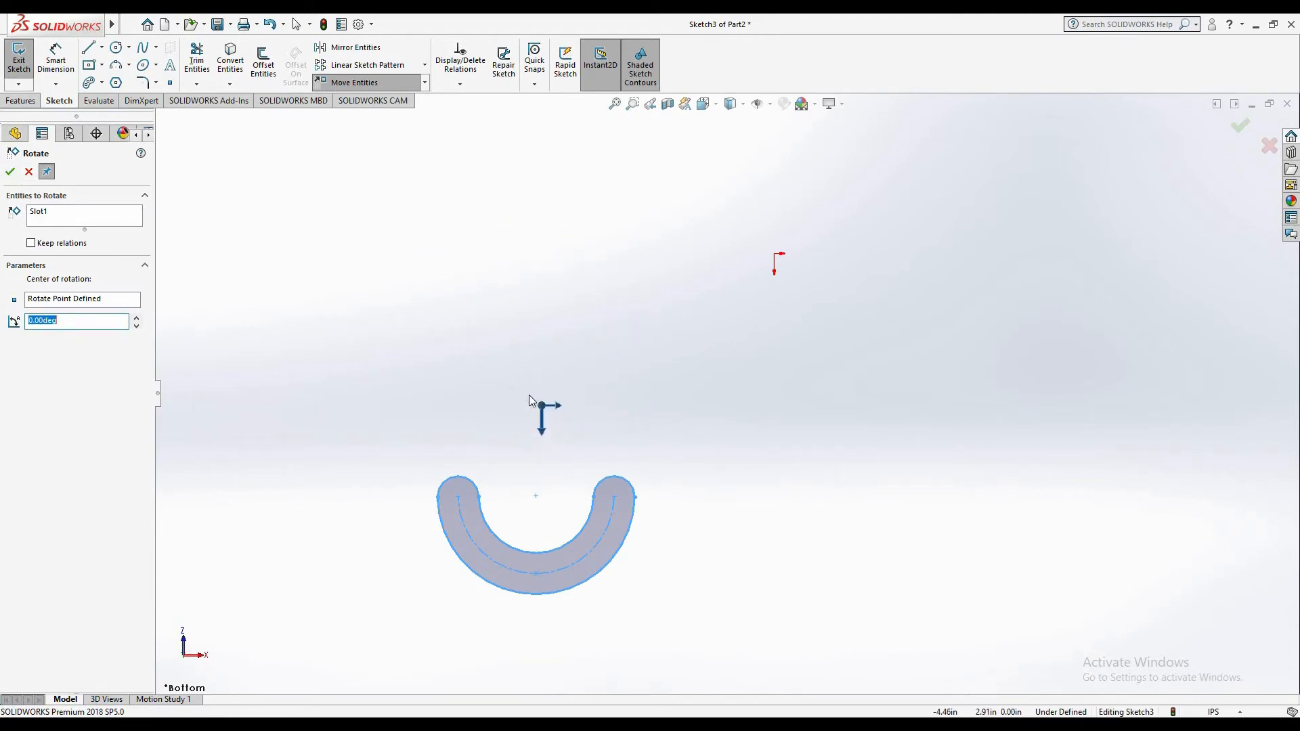
{"action": "left_click_drag", "start_coordinate": [540, 405], "coordinate": [195, 291]}
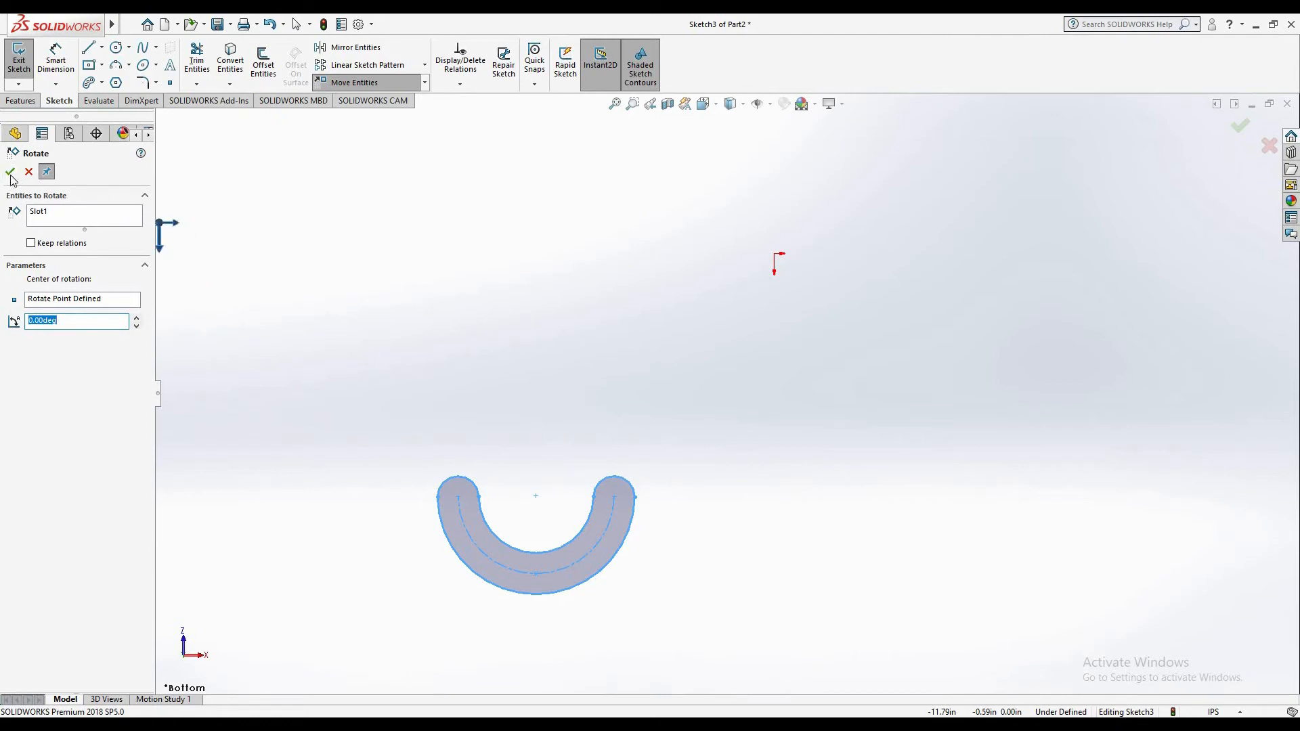
{"action": "left_click", "coordinate": [10, 172]}
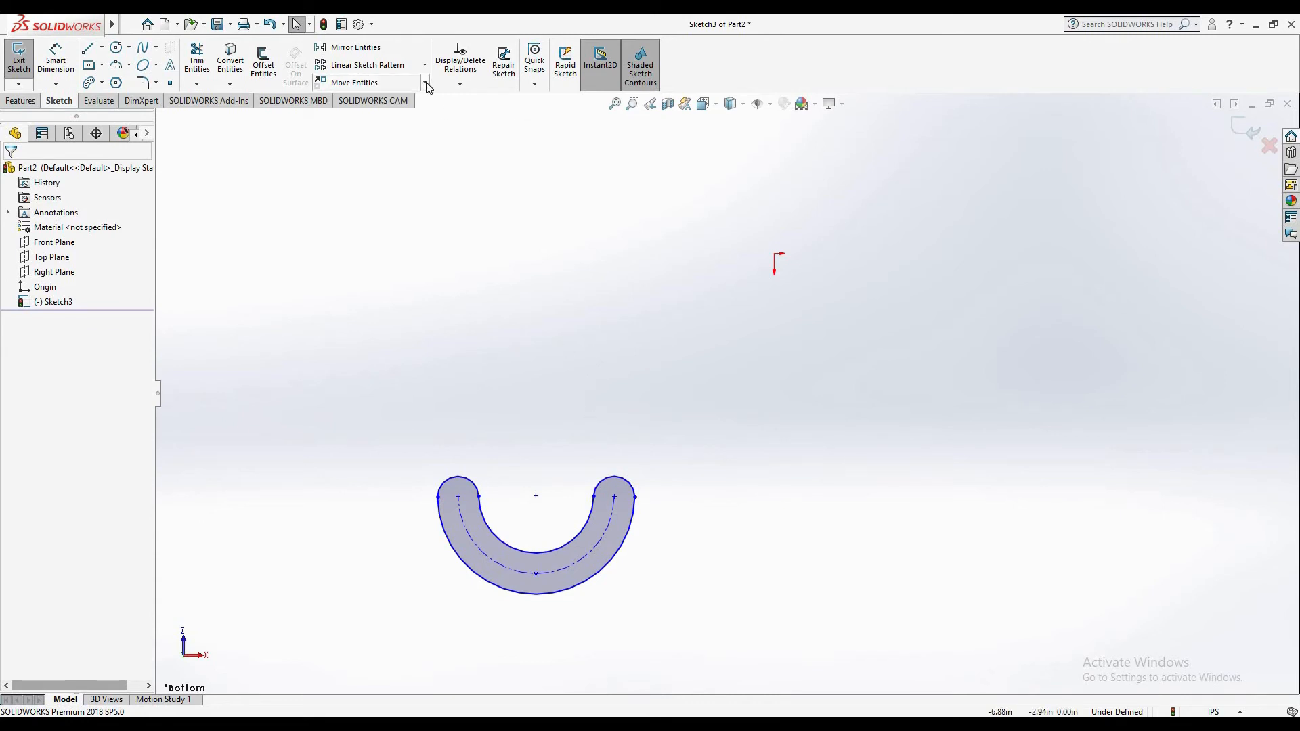
Rotate the slot another 90° about a point to its right, leaving a C shape opening rightward
{"action": "left_click", "coordinate": [354, 82]}
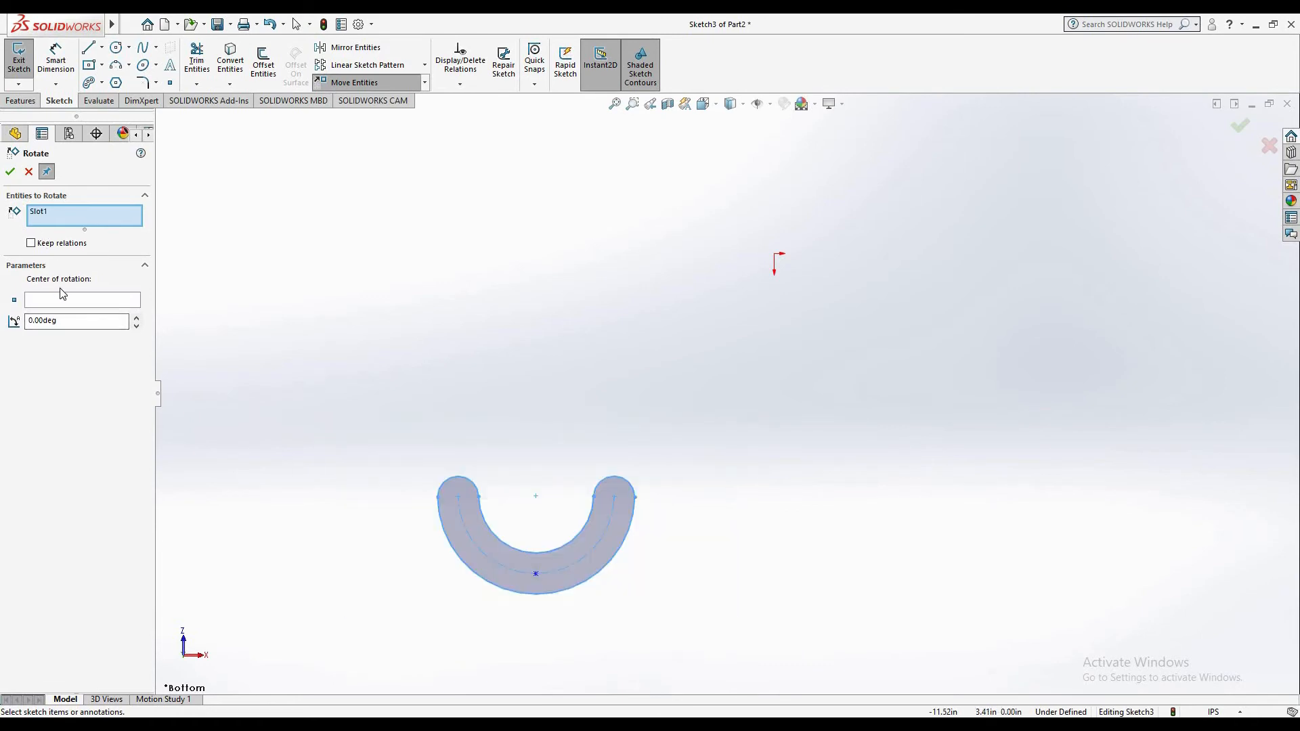
{"action": "left_click", "coordinate": [82, 300]}
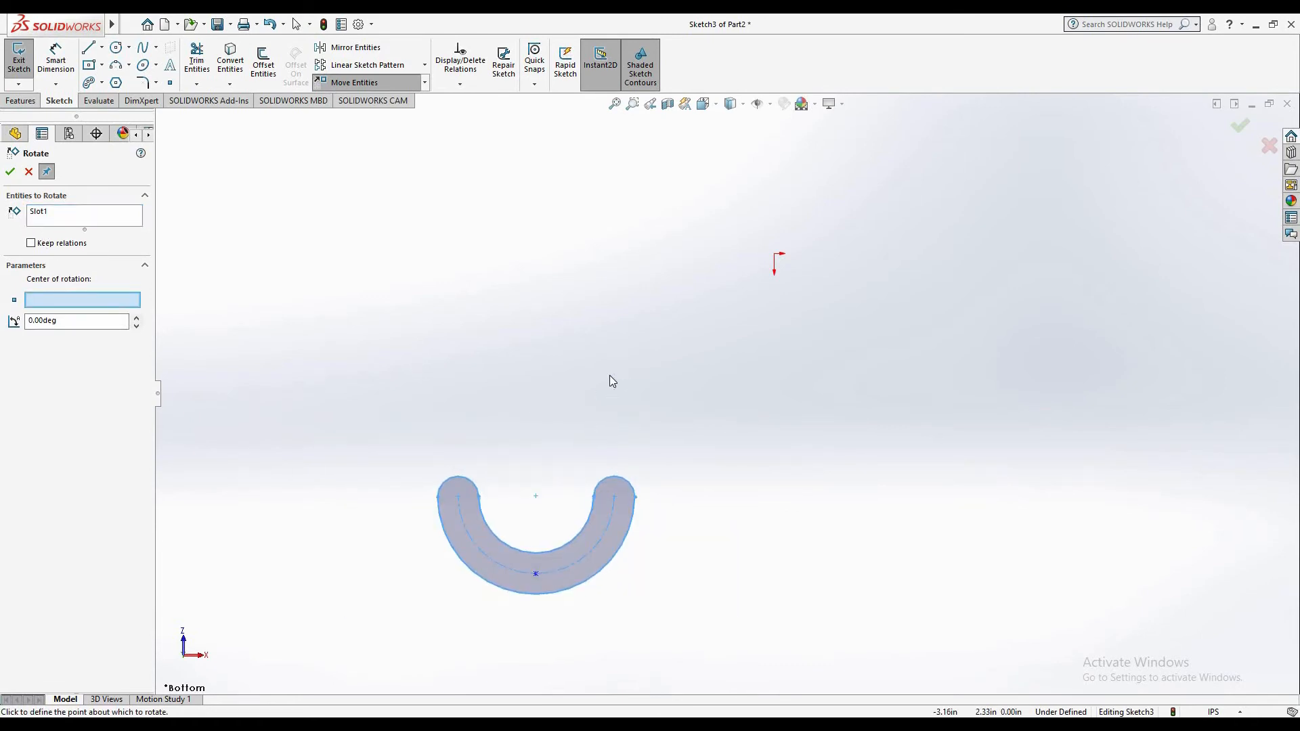
{"action": "left_click", "coordinate": [616, 384]}
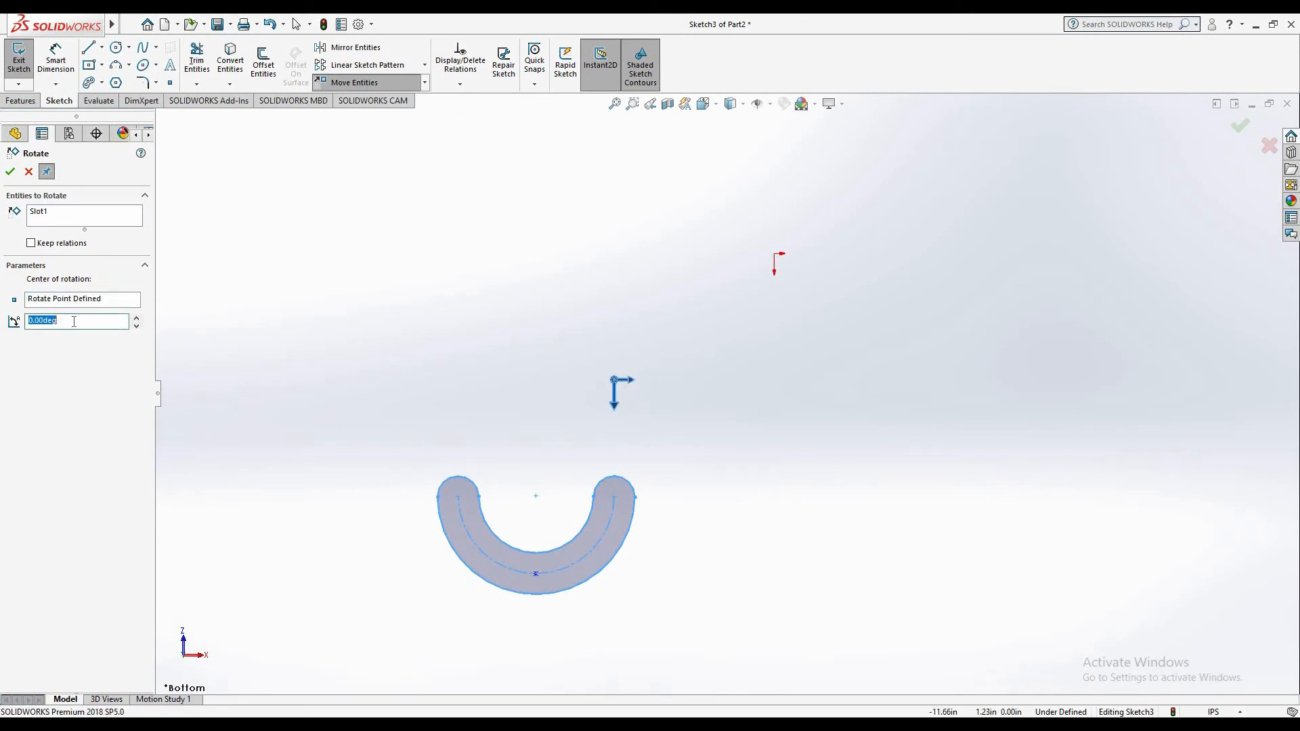
{"action": "type", "text": "90"}
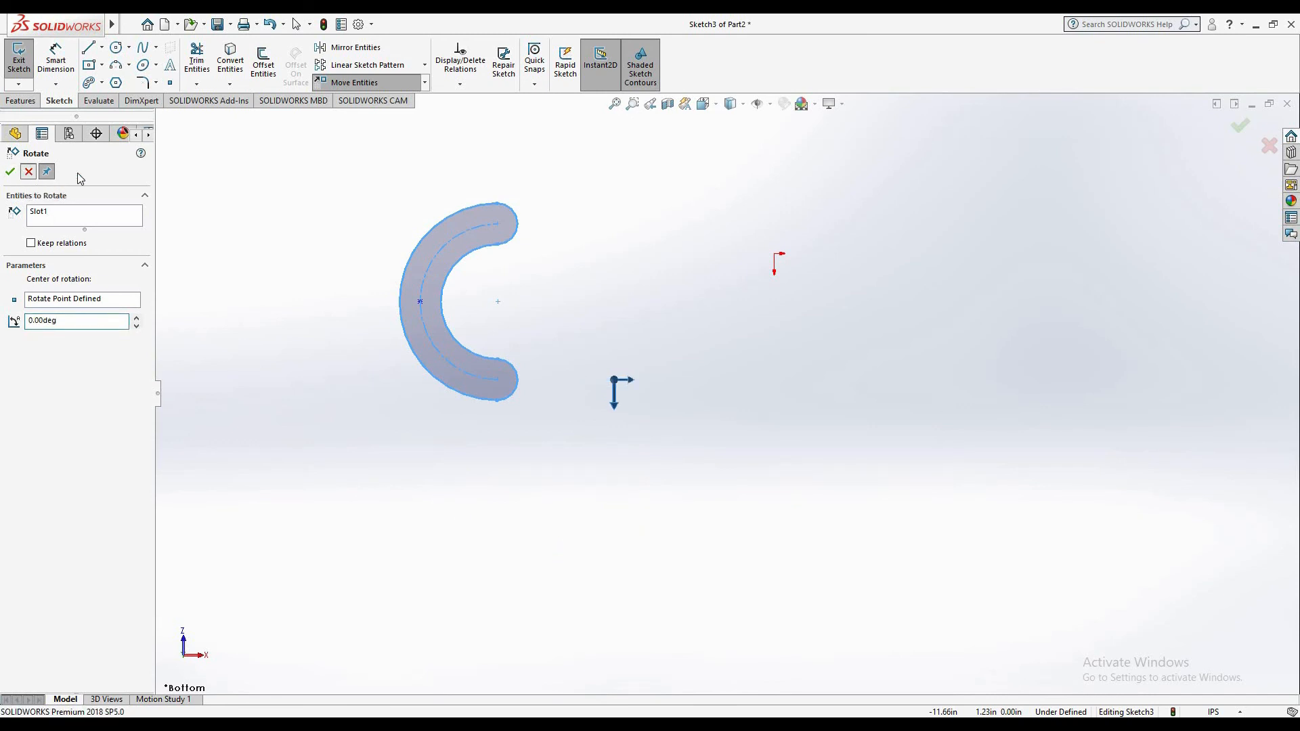
{"action": "left_click", "coordinate": [9, 171]}
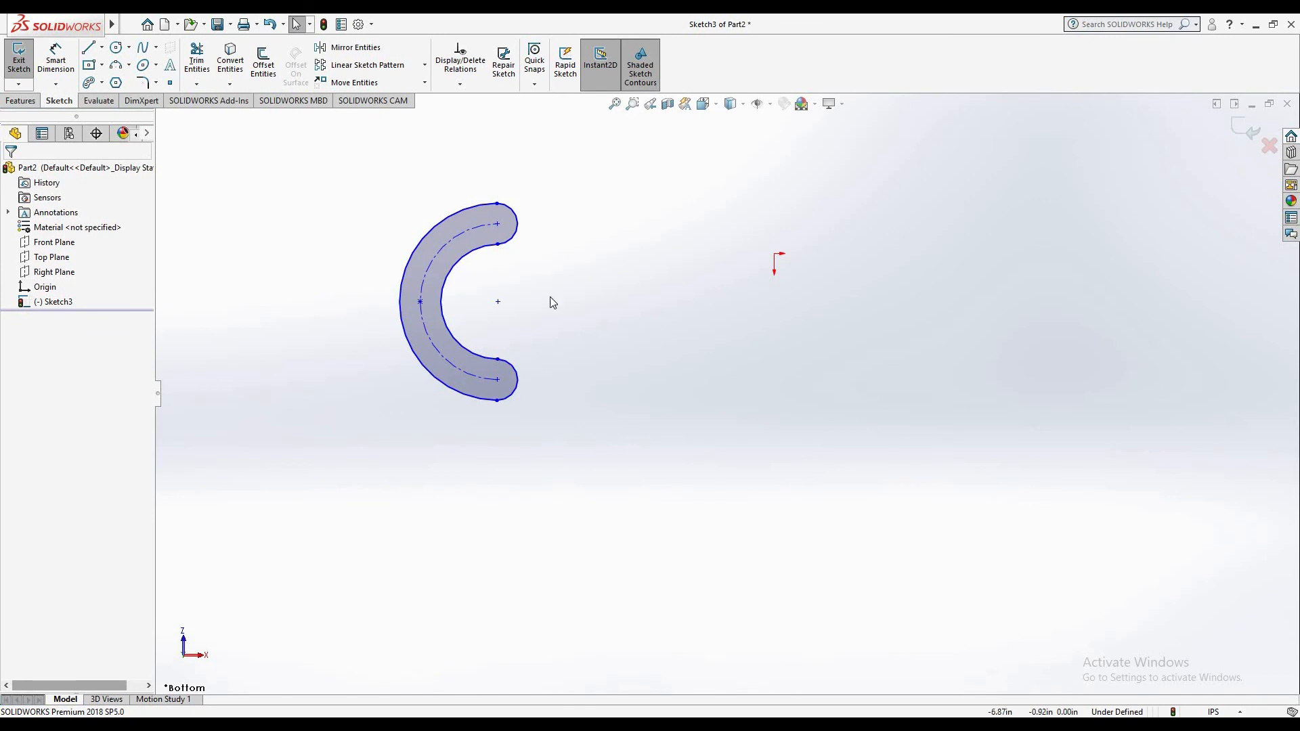
{"action": "mouse_move", "coordinate": [327, 221]}
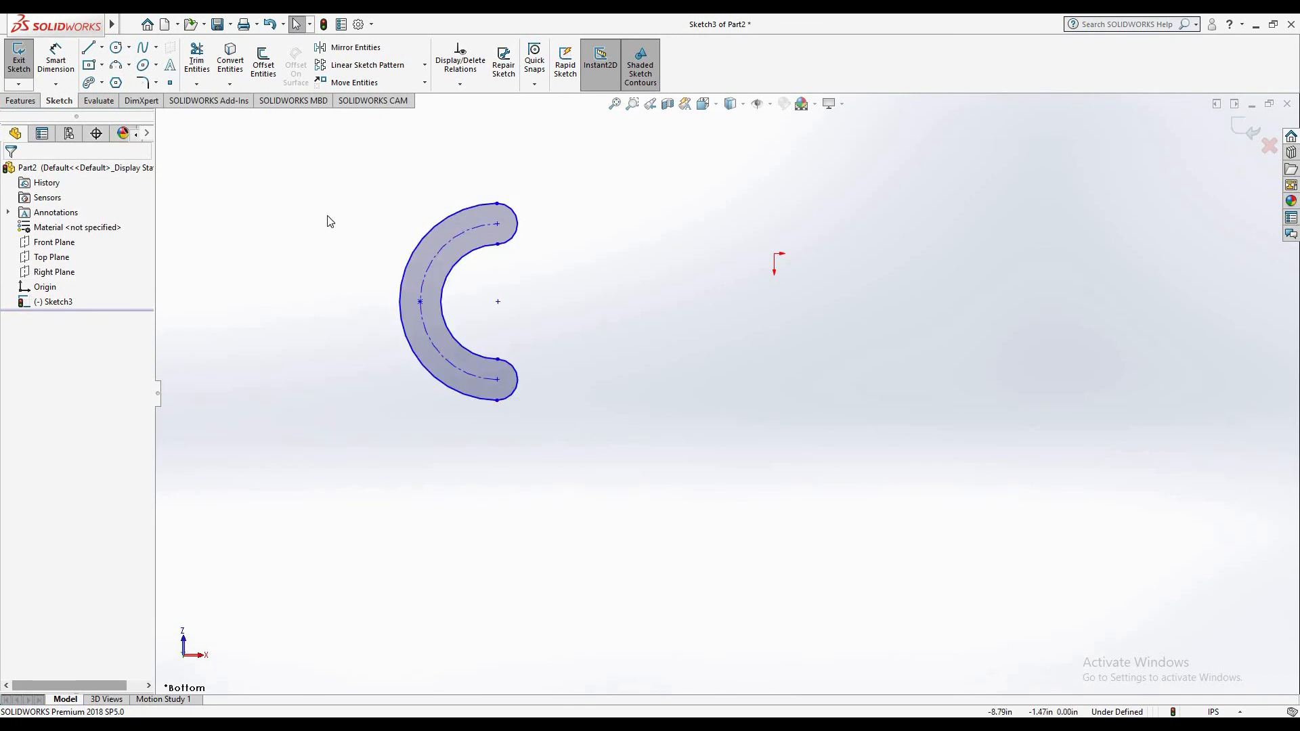
{"action": "mouse_move", "coordinate": [373, 259]}
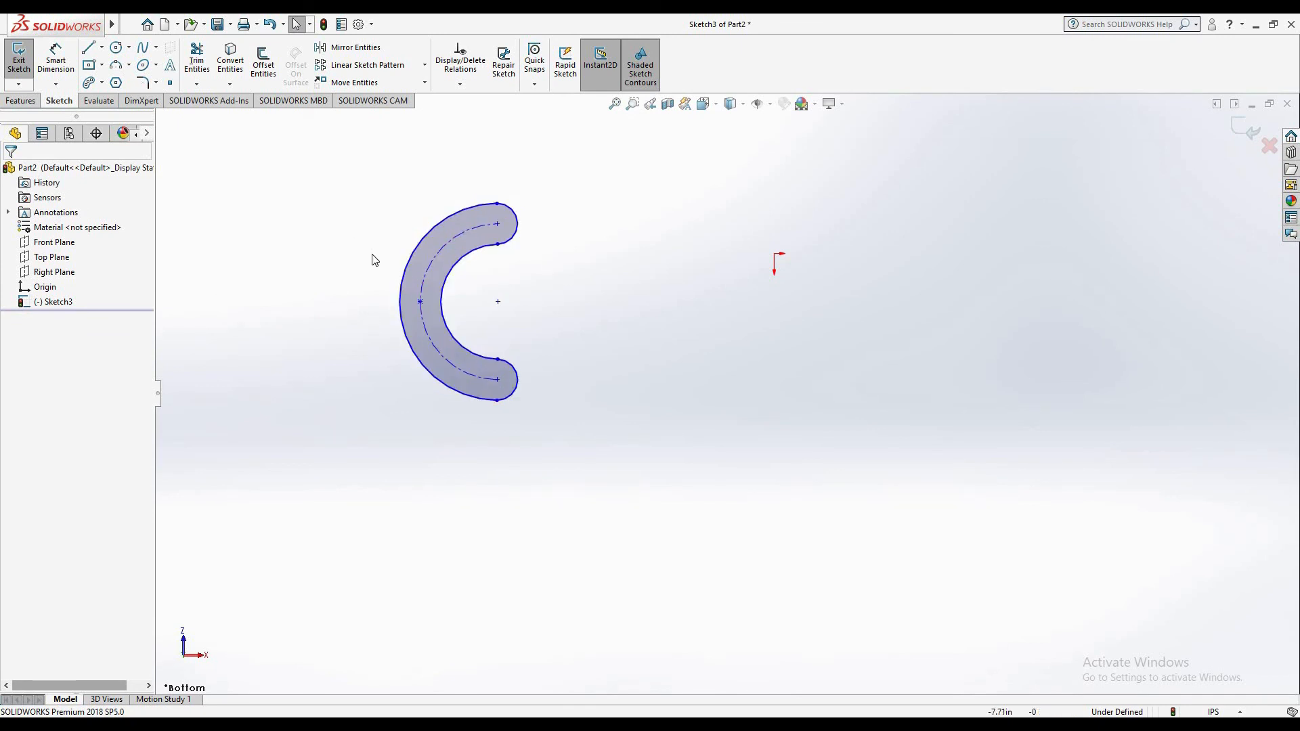
{"action": "mouse_move", "coordinate": [362, 276]}
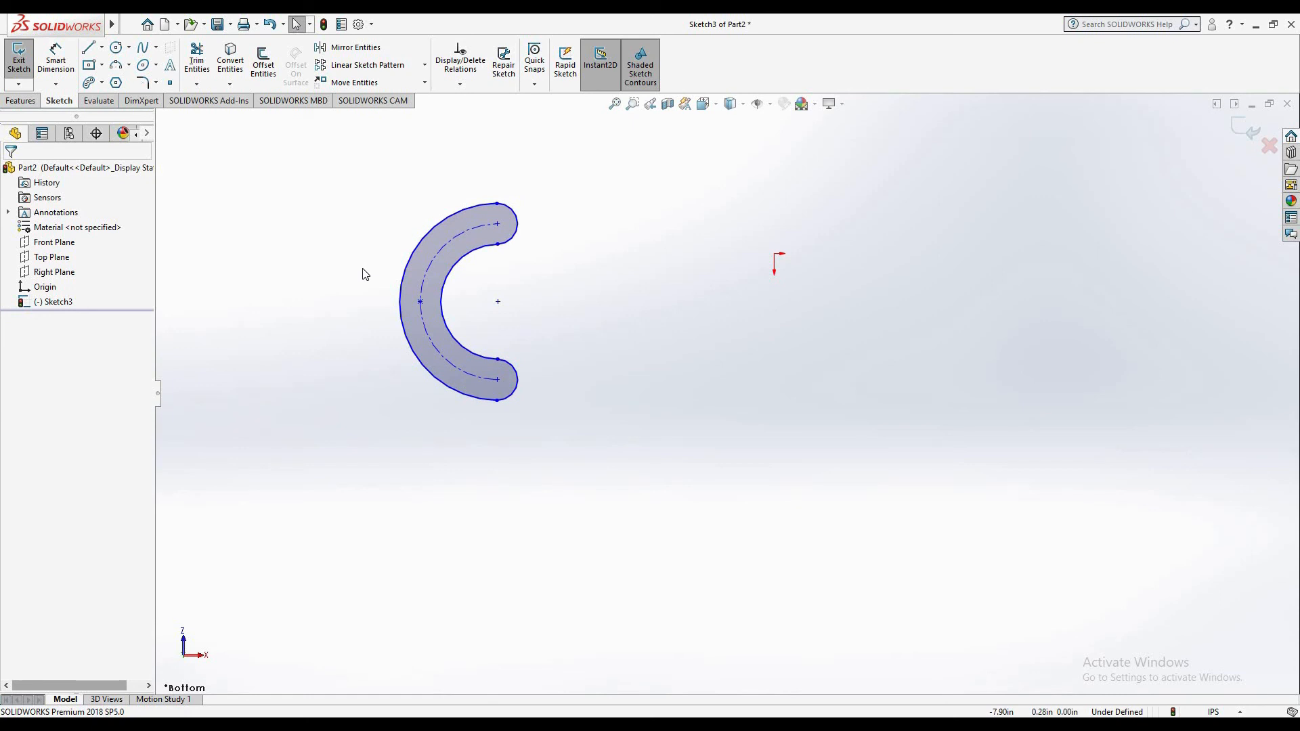